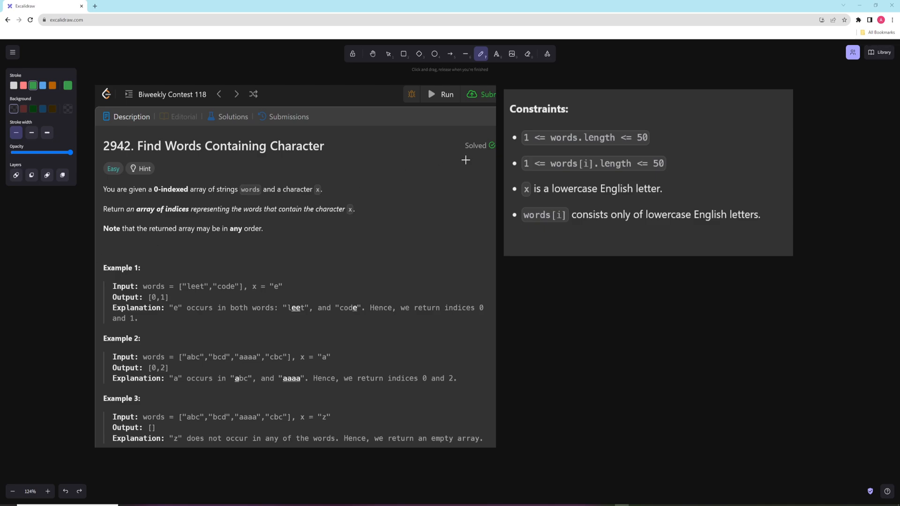
{"action": "mouse_move", "coordinate": [192, 154]}
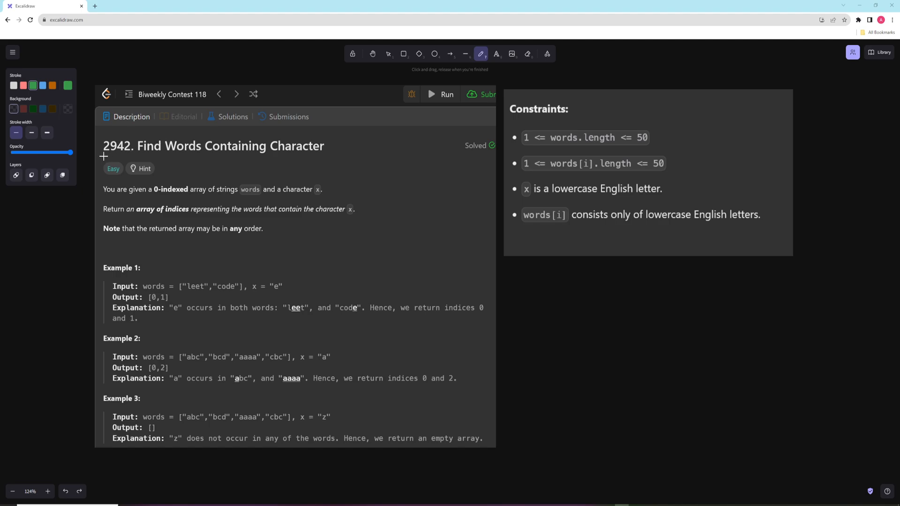
Step: Underline the problem title and the length constraints with green pen strokes on the canvas
{"action": "left_click_drag", "start_coordinate": [103, 156], "coordinate": [331, 157]}
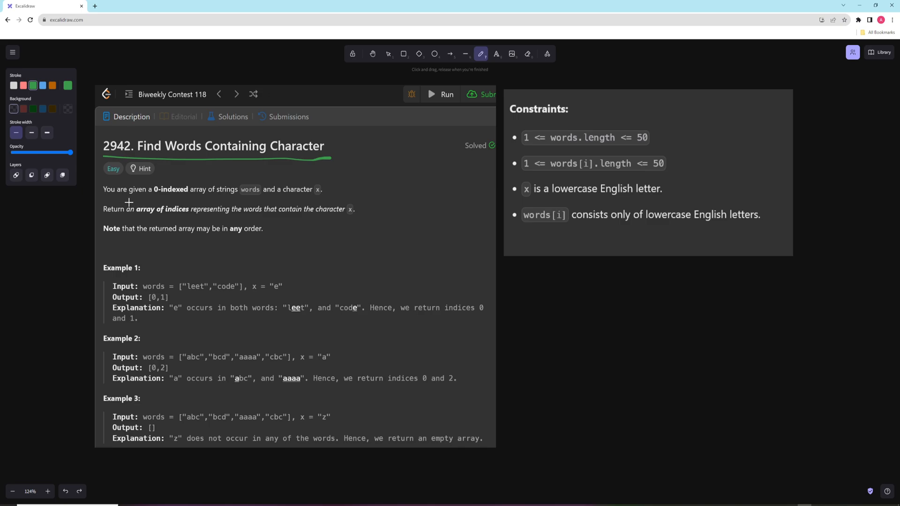
{"action": "mouse_move", "coordinate": [110, 219]}
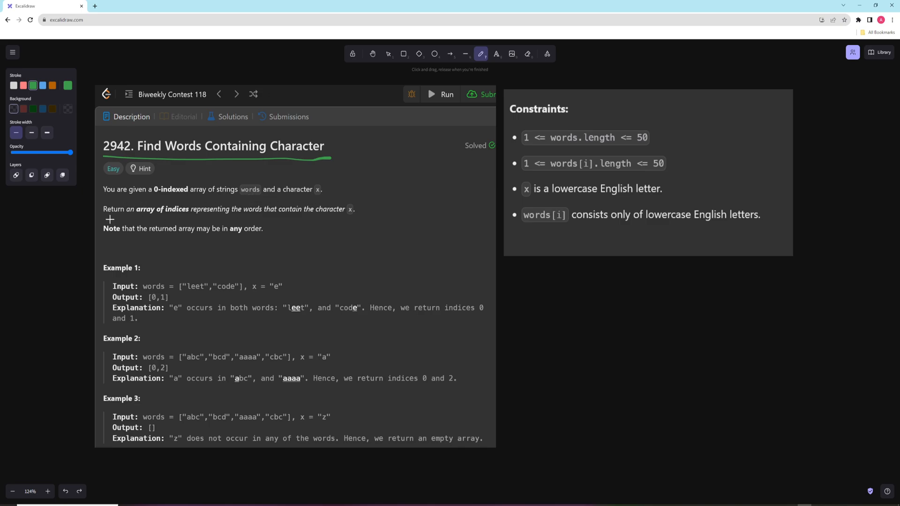
{"action": "mouse_move", "coordinate": [260, 220]}
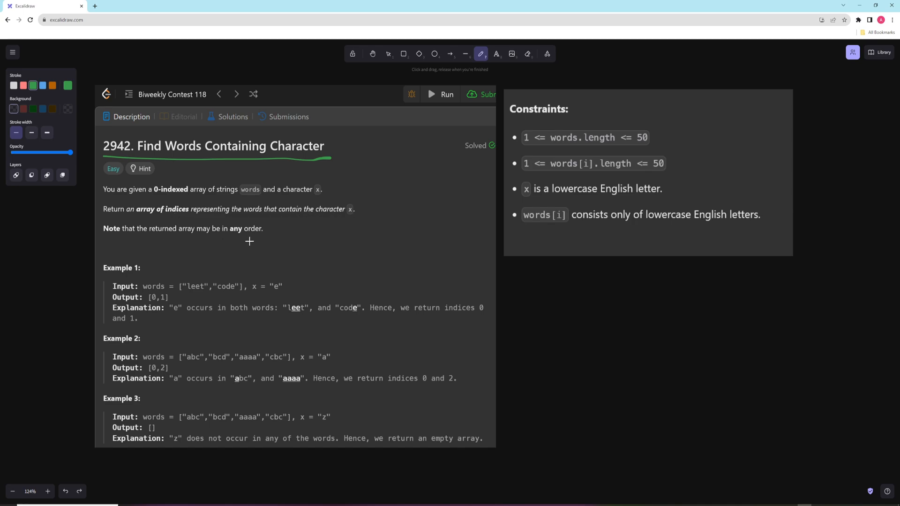
{"action": "mouse_move", "coordinate": [540, 147]}
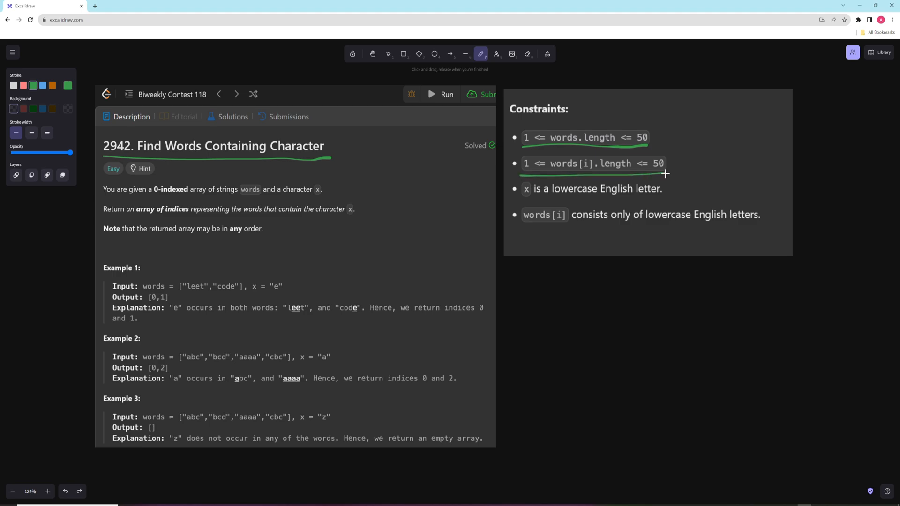
{"action": "left_click_drag", "start_coordinate": [521, 174], "coordinate": [661, 173]}
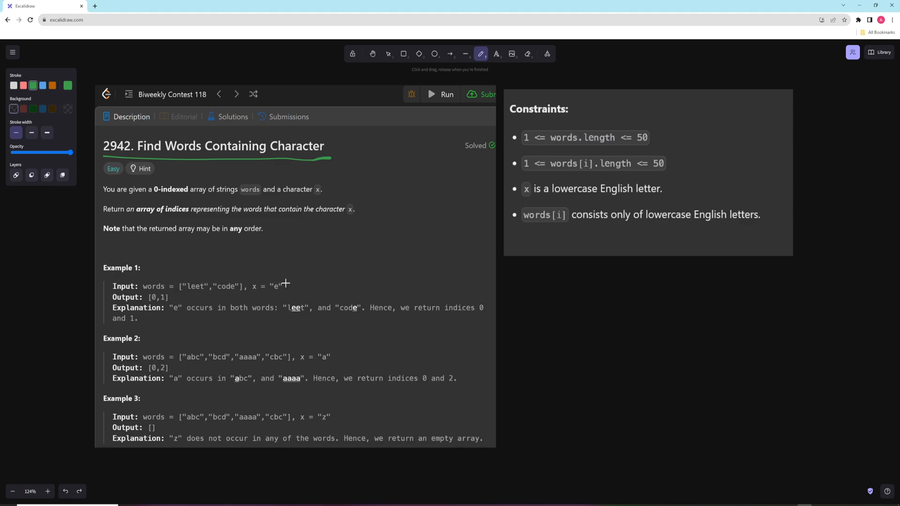
{"action": "left_click_drag", "start_coordinate": [267, 278], "coordinate": [296, 293]}
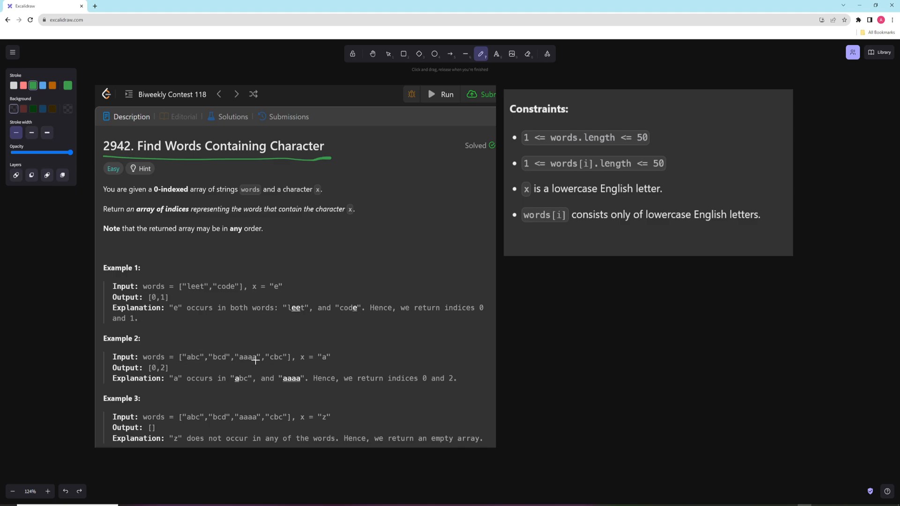
{"action": "mouse_move", "coordinate": [186, 375]}
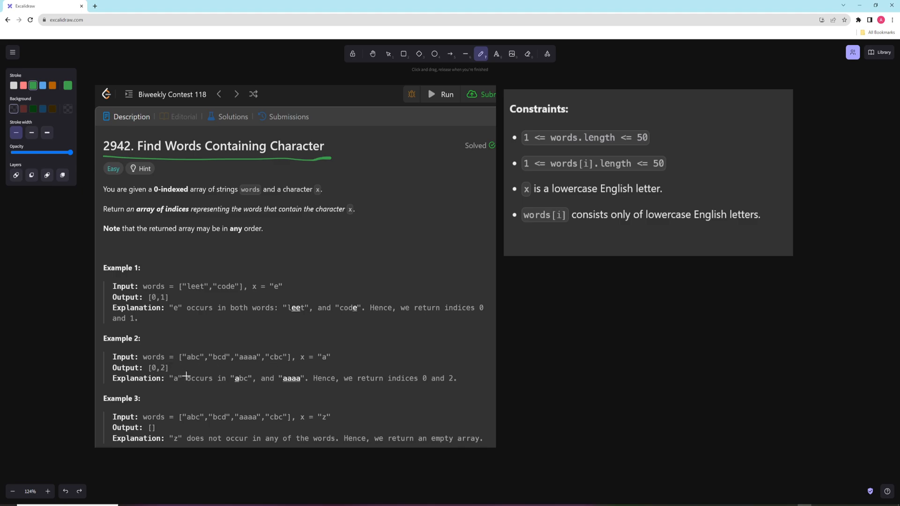
{"action": "scroll", "scroll_direction": "down", "scroll_amount": 3}
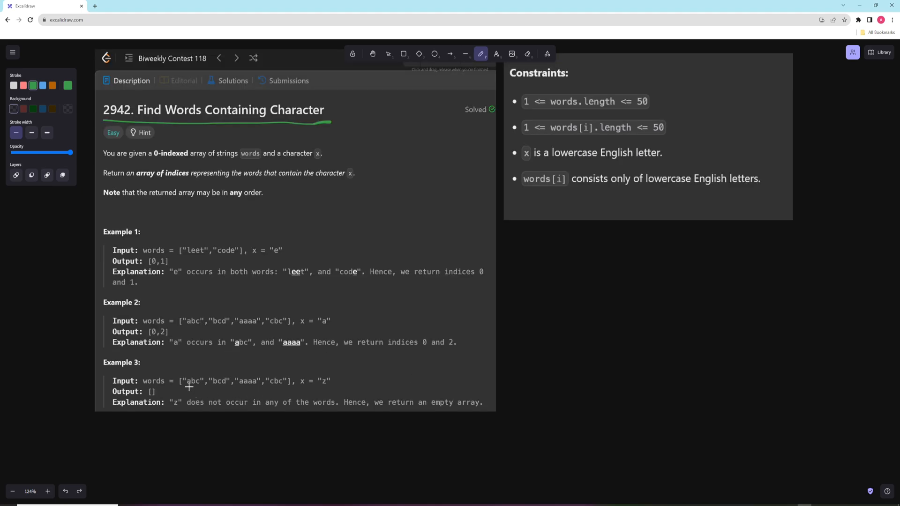
{"action": "mouse_move", "coordinate": [167, 392]}
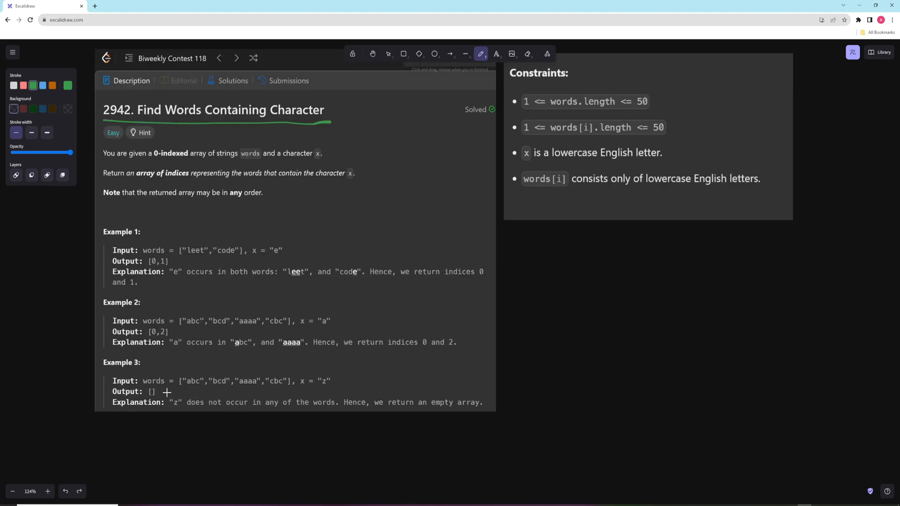
{"action": "mouse_move", "coordinate": [169, 390]}
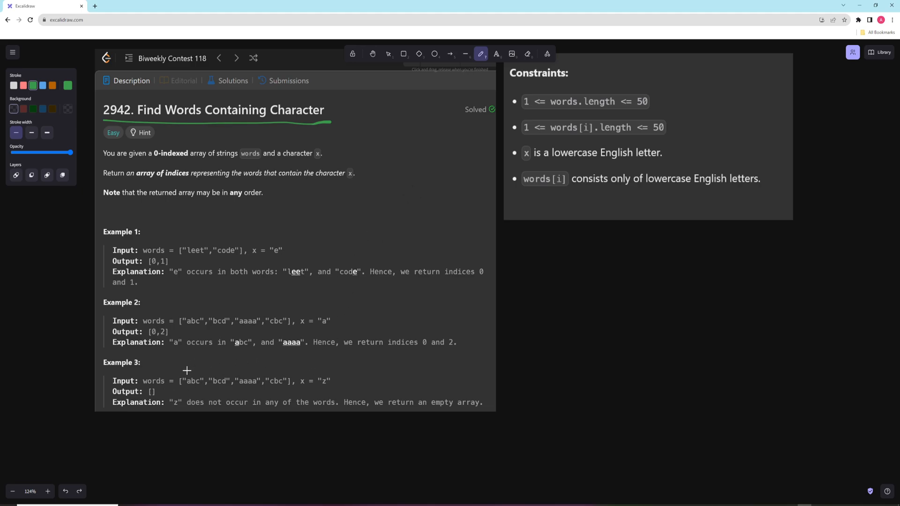
{"action": "mouse_move", "coordinate": [190, 371]}
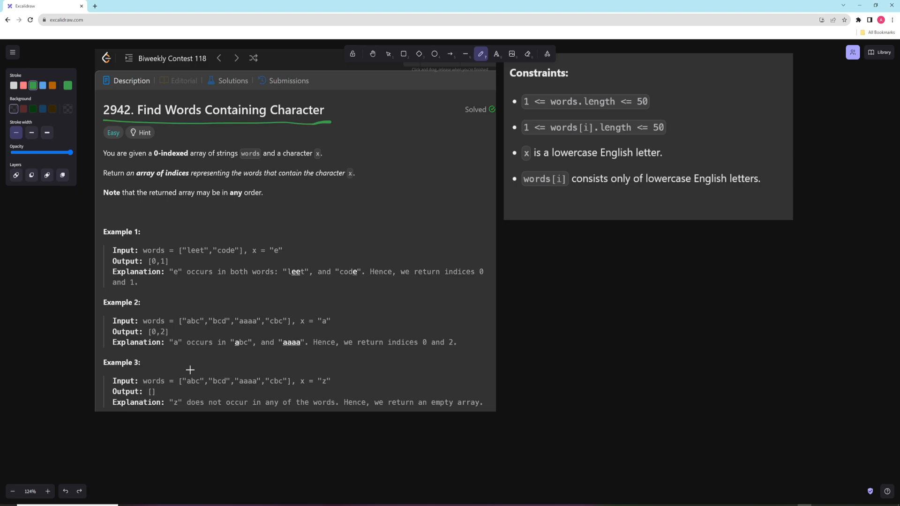
{"action": "left_click_drag", "start_coordinate": [190, 370], "coordinate": [216, 376]}
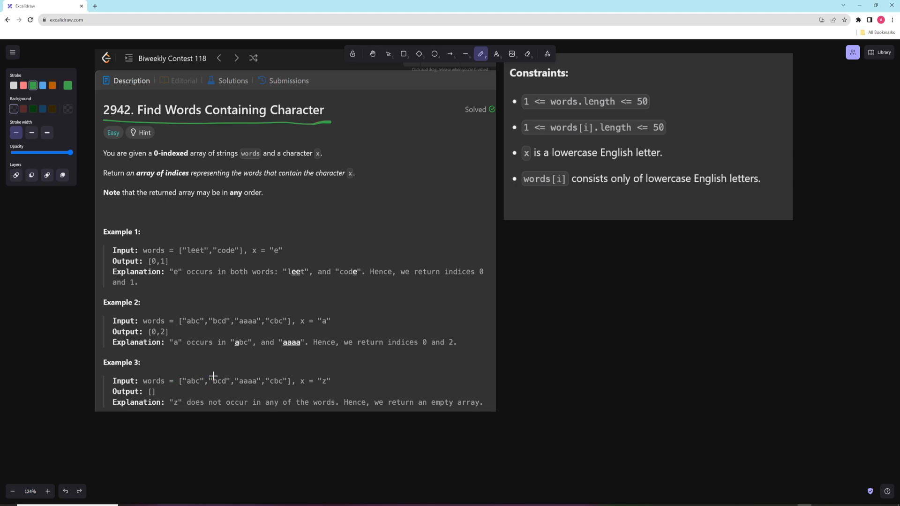
{"action": "mouse_move", "coordinate": [203, 375]}
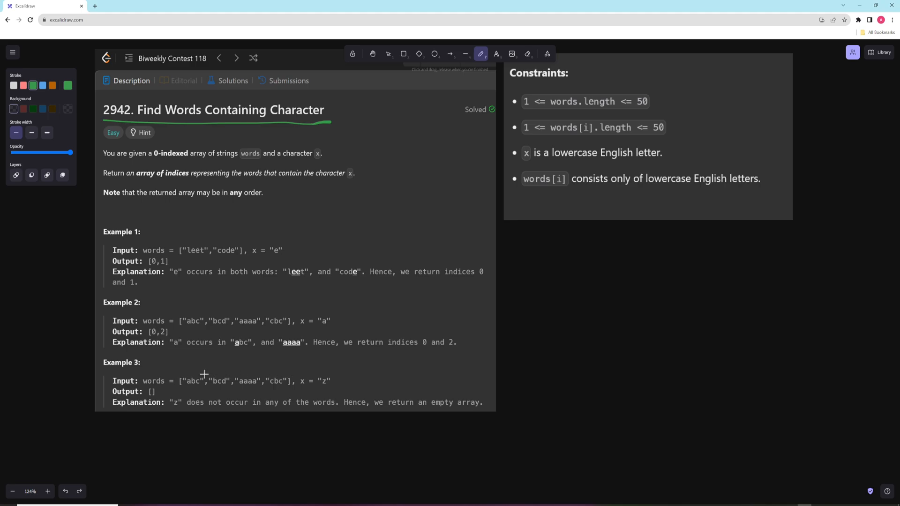
{"action": "mouse_move", "coordinate": [196, 380]}
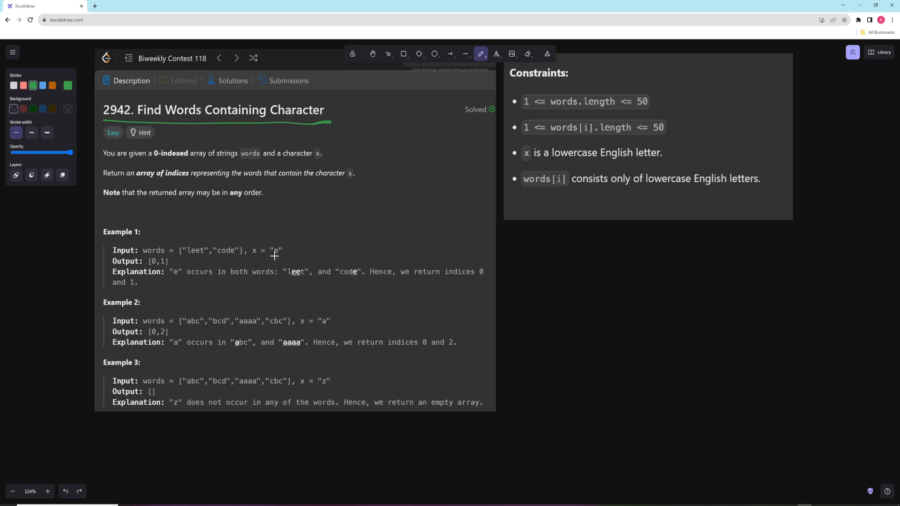
{"action": "mouse_move", "coordinate": [199, 259]}
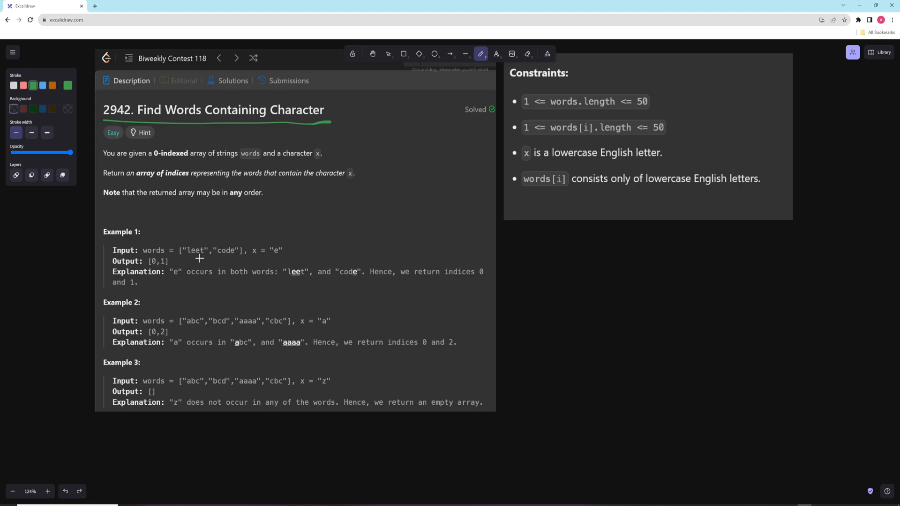
{"action": "mouse_move", "coordinate": [207, 245]}
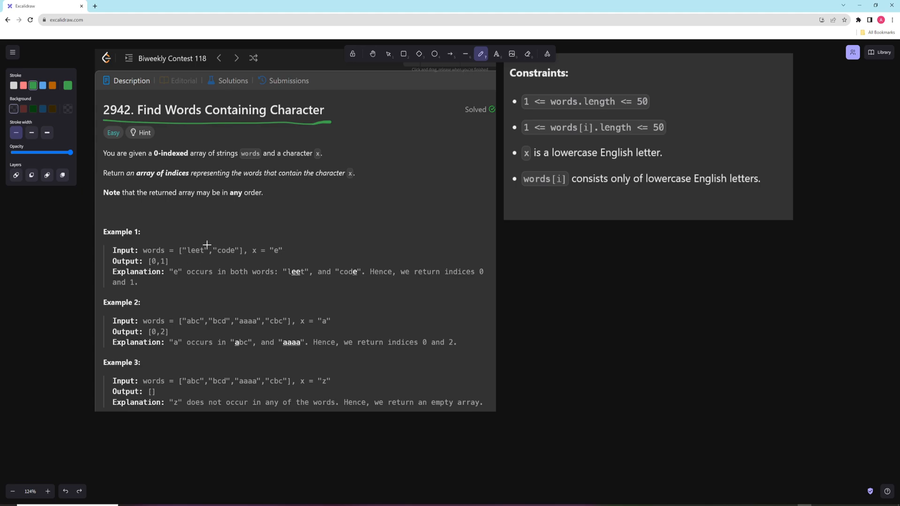
{"action": "mouse_move", "coordinate": [205, 251]}
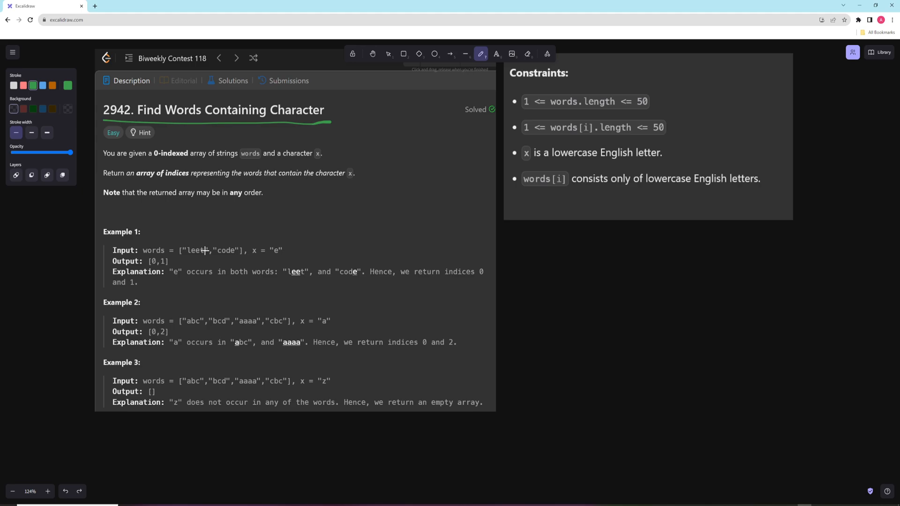
{"action": "mouse_move", "coordinate": [233, 278]}
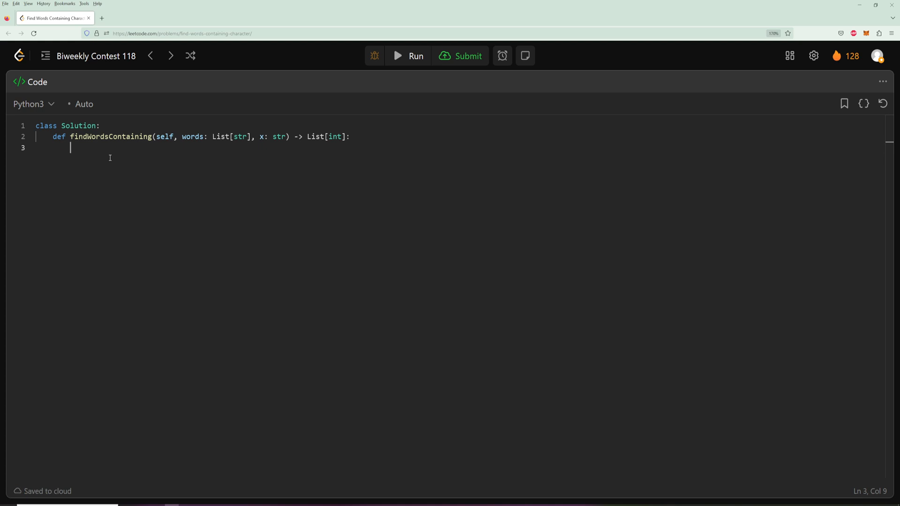
Step: Write a throwaway print('i' in 'chin') check, then delete it to leave the body empty
{"action": "type", "text": "print("}
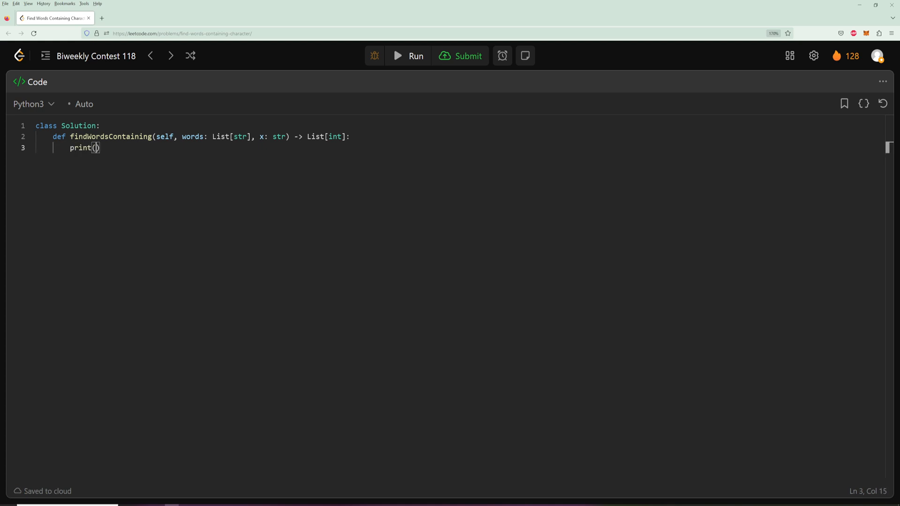
{"action": "type", "text": "''"}
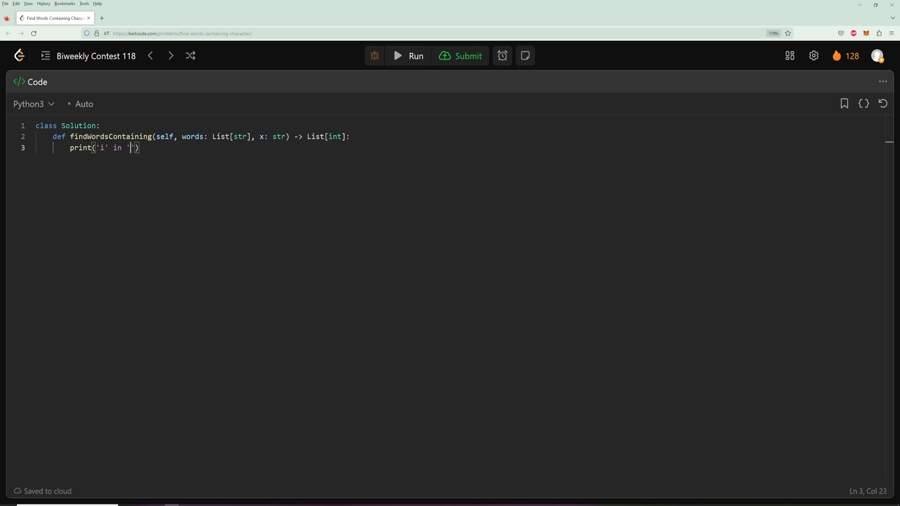
{"action": "type", "text": "ch"}
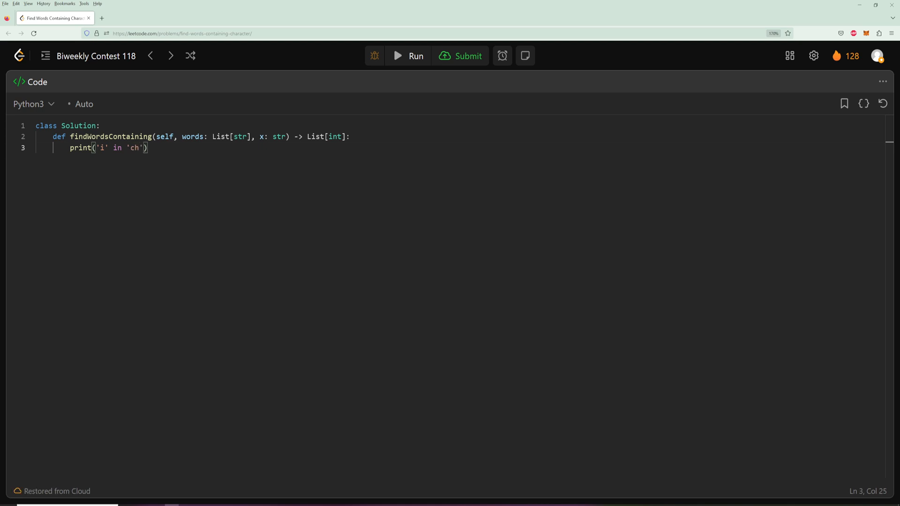
{"action": "type", "text": "in"}
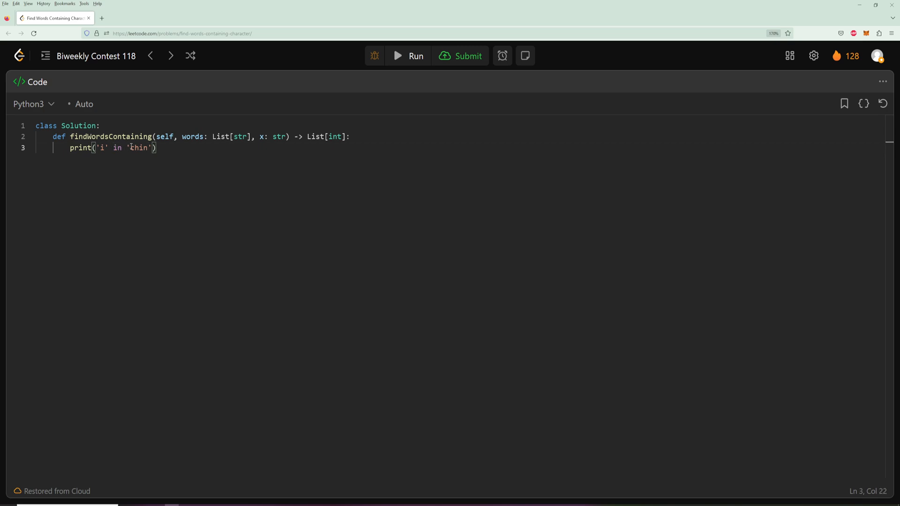
{"action": "type", "text": "chin"}
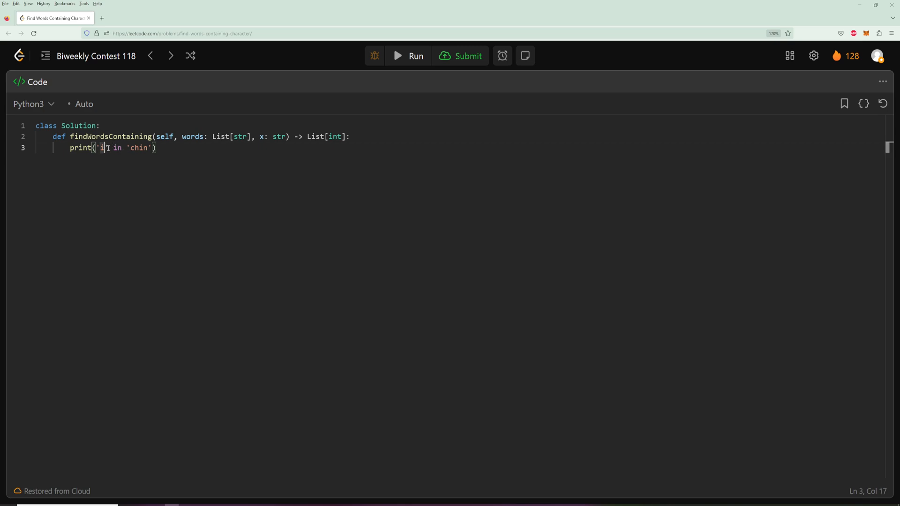
{"action": "key", "text": "Backspace"}
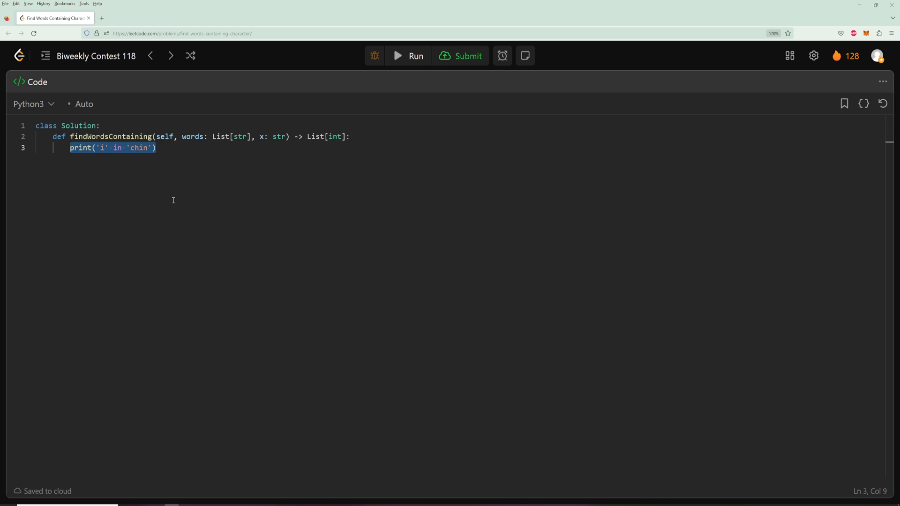
{"action": "key", "text": "Delete"}
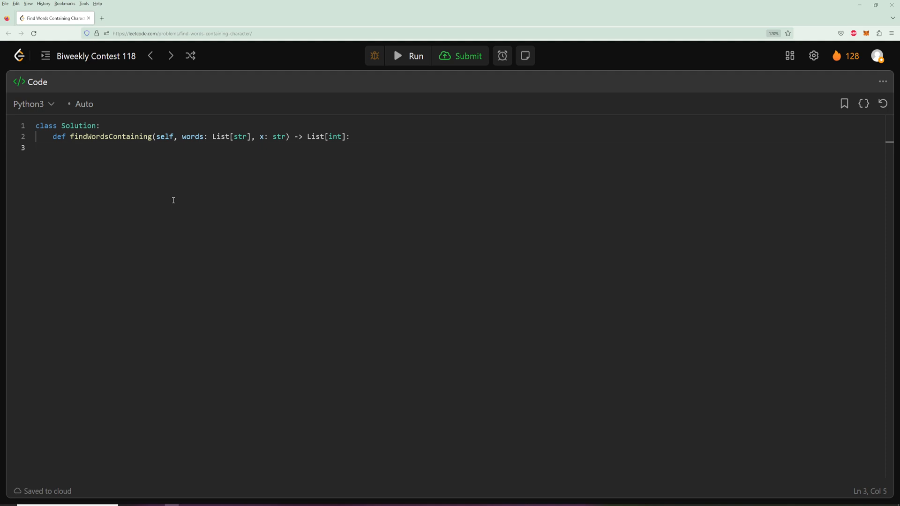
Step: Write return [i for i in range(len(words)) if x in words[i]] as the function body
{"action": "type", "text": "ret"}
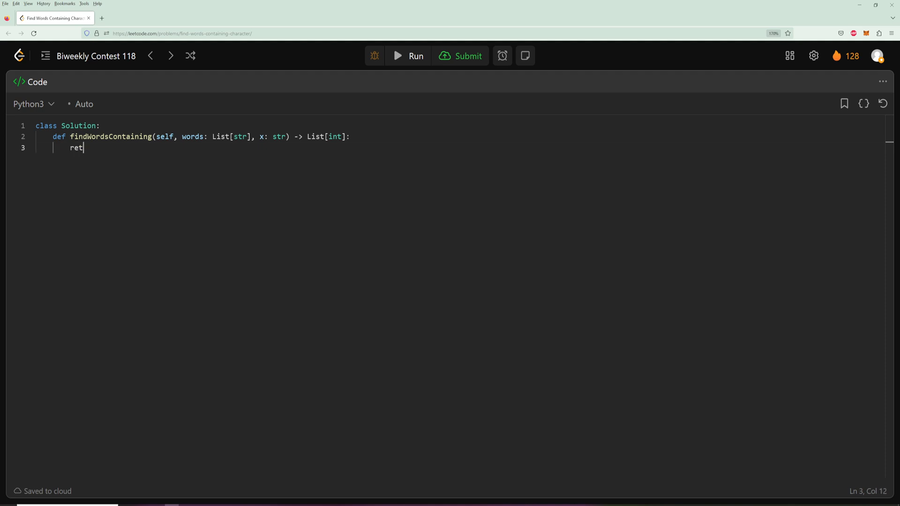
{"action": "type", "text": "urn []"}
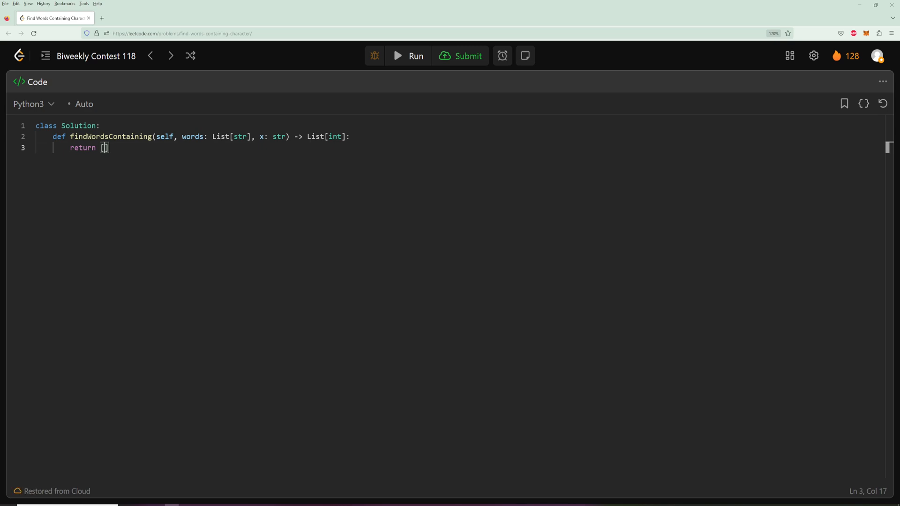
{"action": "type", "text": "words9"}
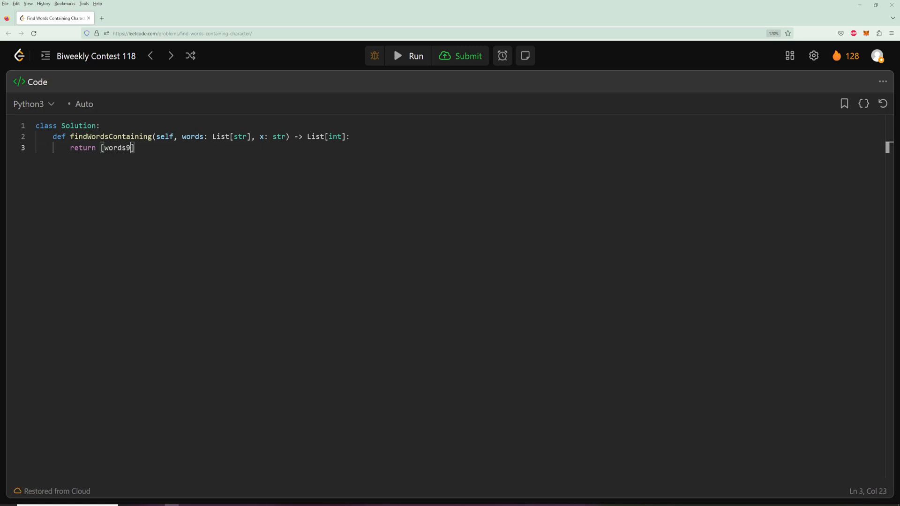
{"action": "key", "text": "Backspace"}
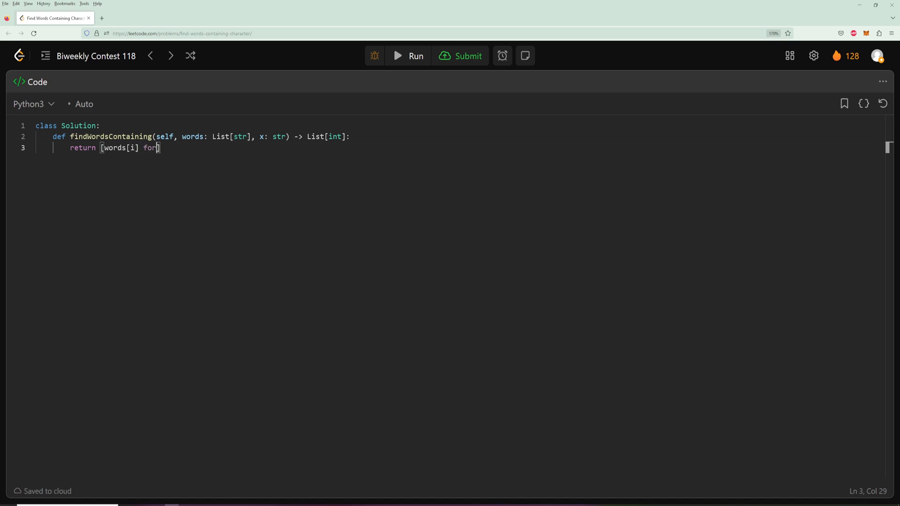
{"action": "type", "text": "i in range("}
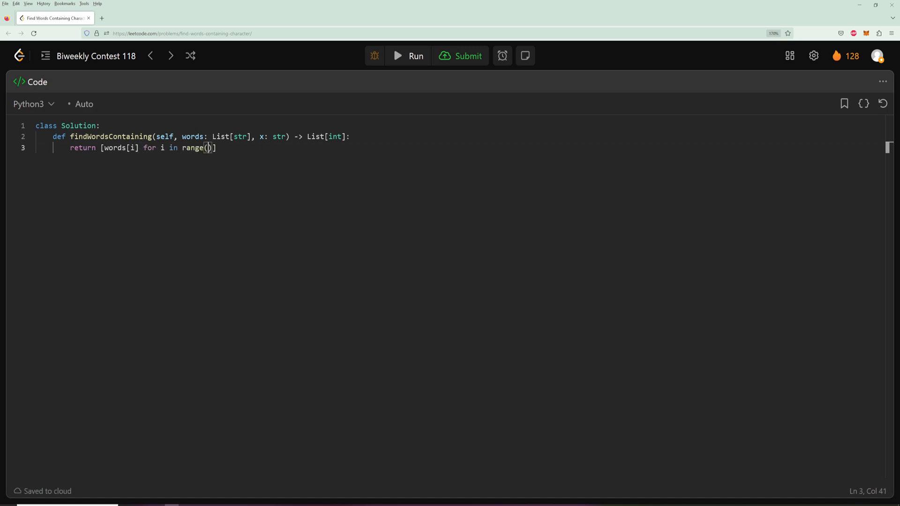
{"action": "type", "text": "len(words"}
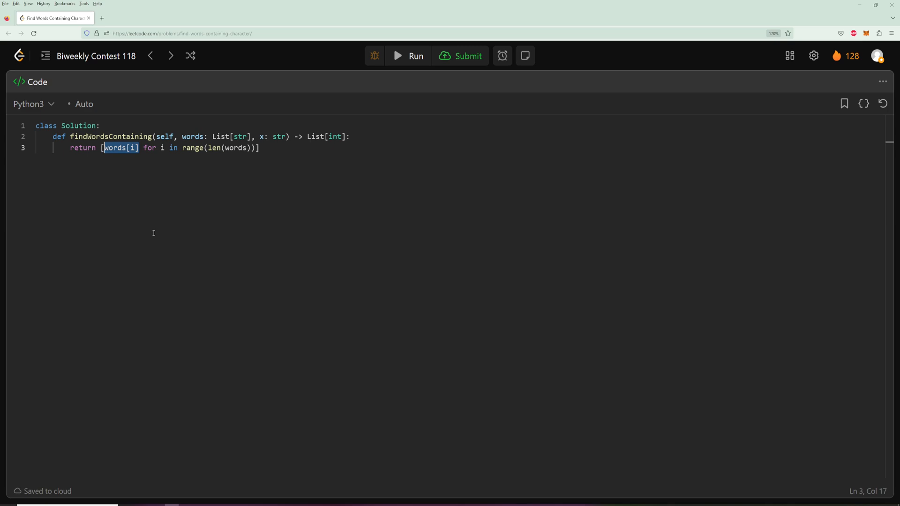
{"action": "type", "text": "i"}
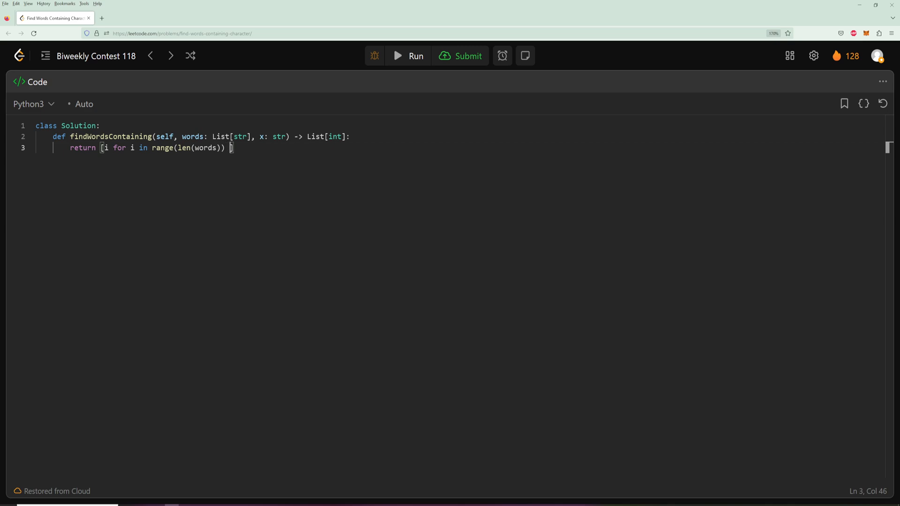
{"action": "type", "text": "if"}
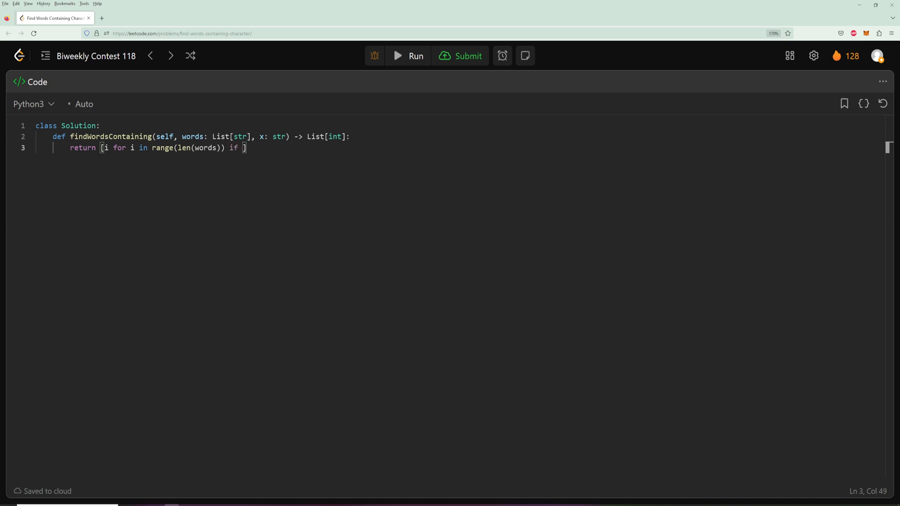
{"action": "type", "text": "words[i"}
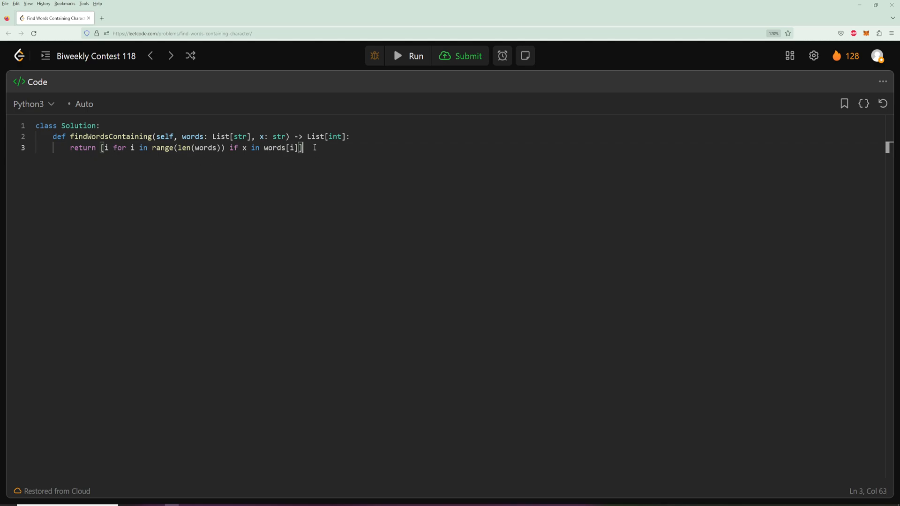
Step: Submit the solution and view the Accepted verdict with 66 ms runtime and 16.25 MB memory
{"action": "left_click", "coordinate": [466, 55]}
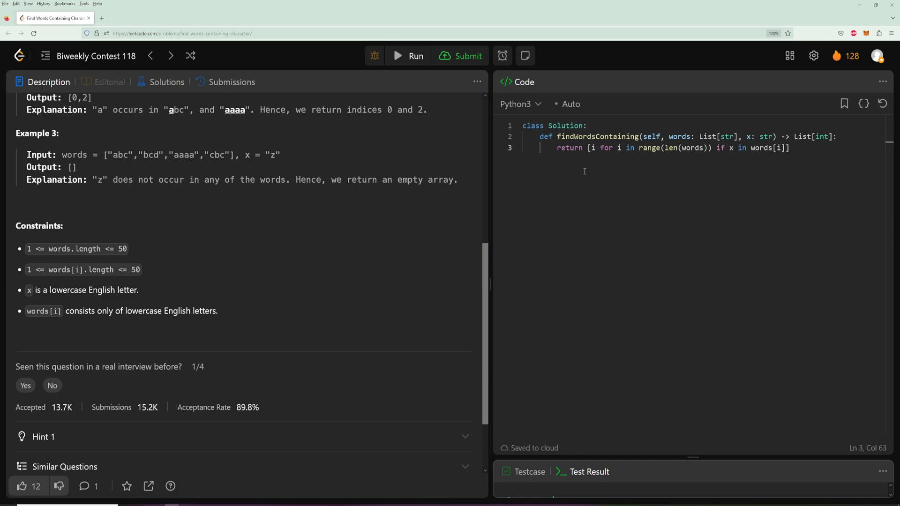
{"action": "left_click", "coordinate": [468, 56]}
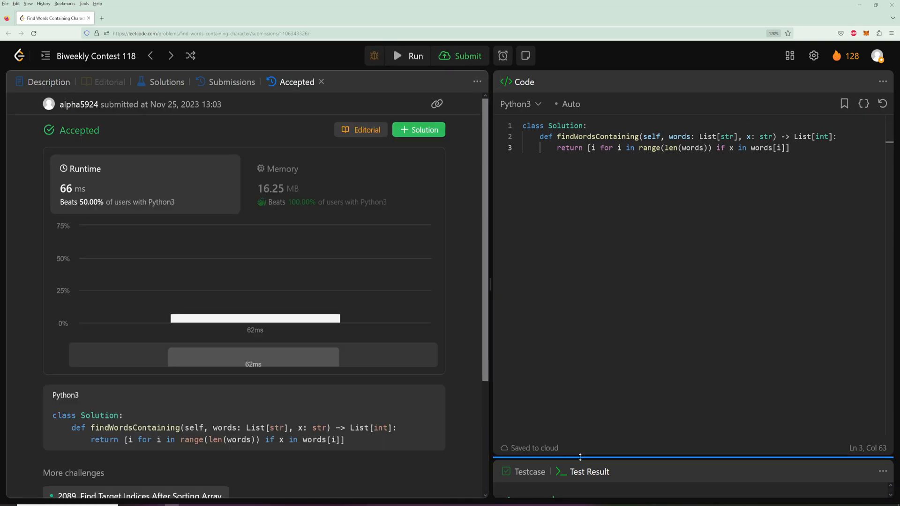
{"action": "left_click", "coordinate": [407, 55]}
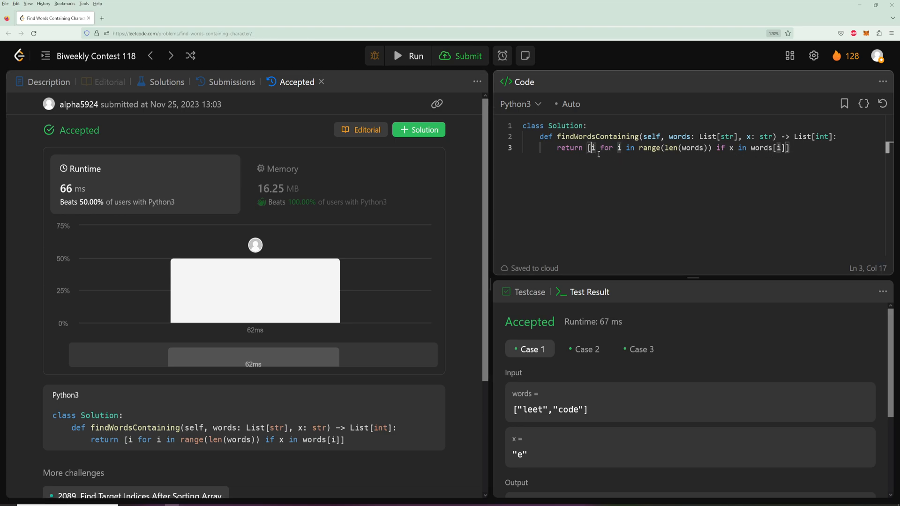
{"action": "left_click", "coordinate": [791, 148]}
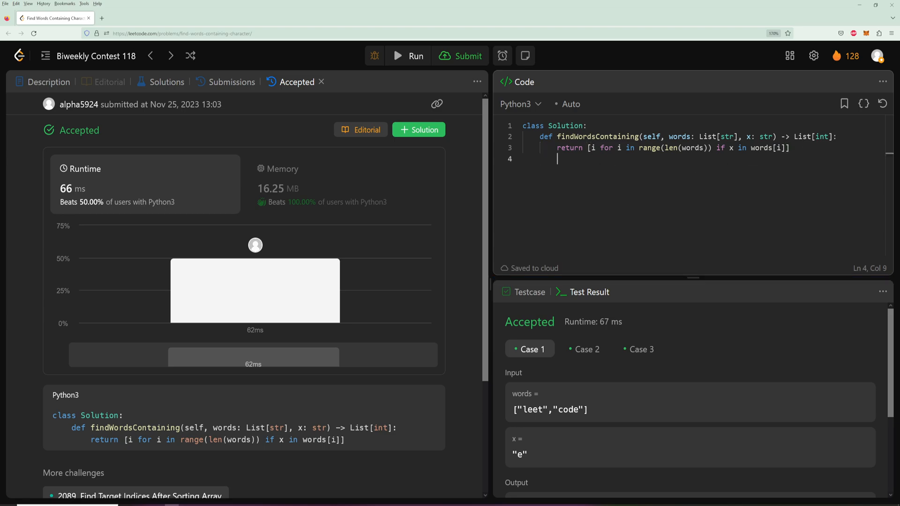
Step: Add #time O(mn) and #space O(1) comments under the return, with the description shown beside the code
{"action": "type", "text": "#time"}
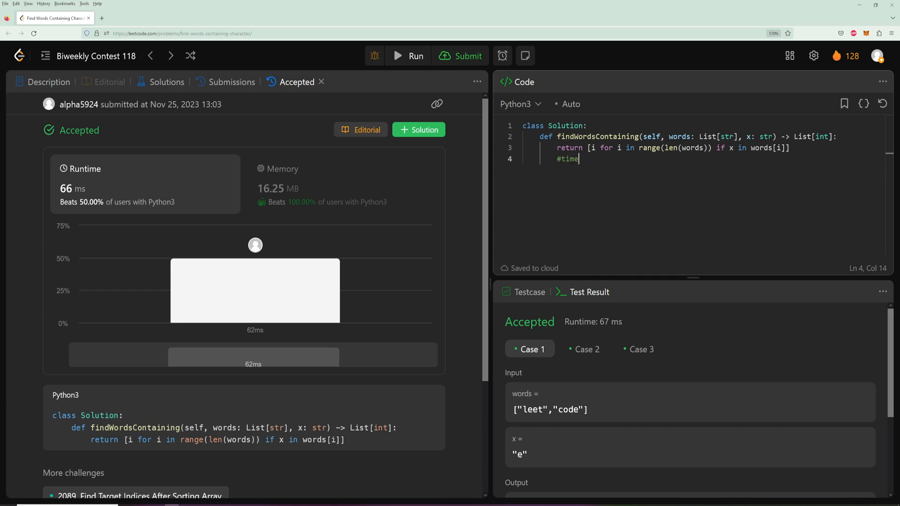
{"action": "type", "text": "O()"}
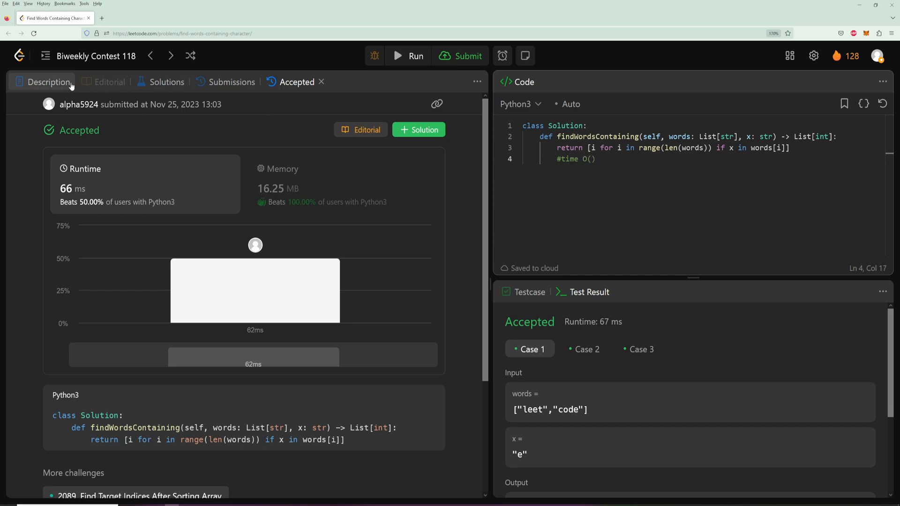
{"action": "left_click", "coordinate": [48, 81]}
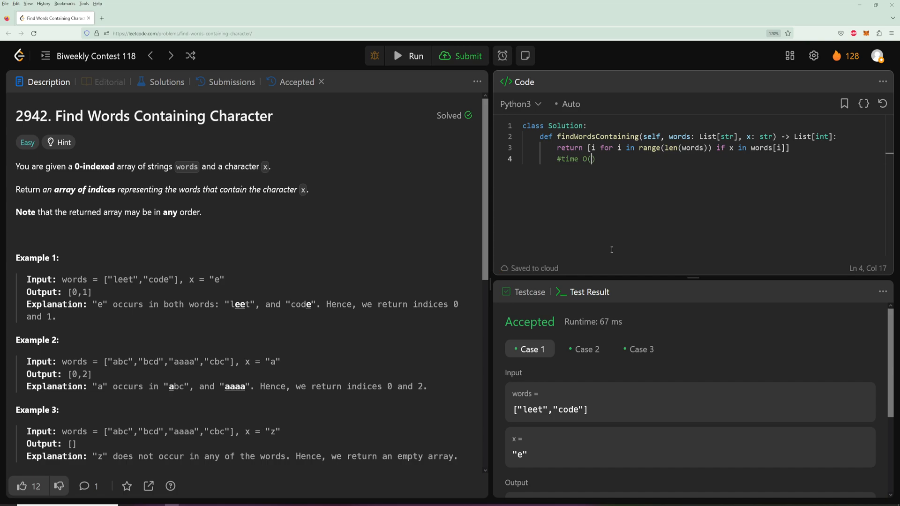
{"action": "type", "text": "mn"}
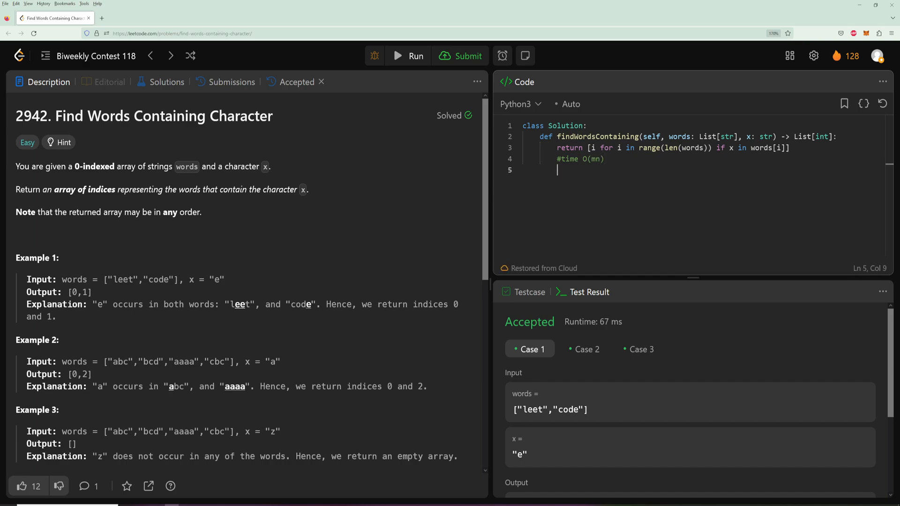
{"action": "type", "text": "#sd"}
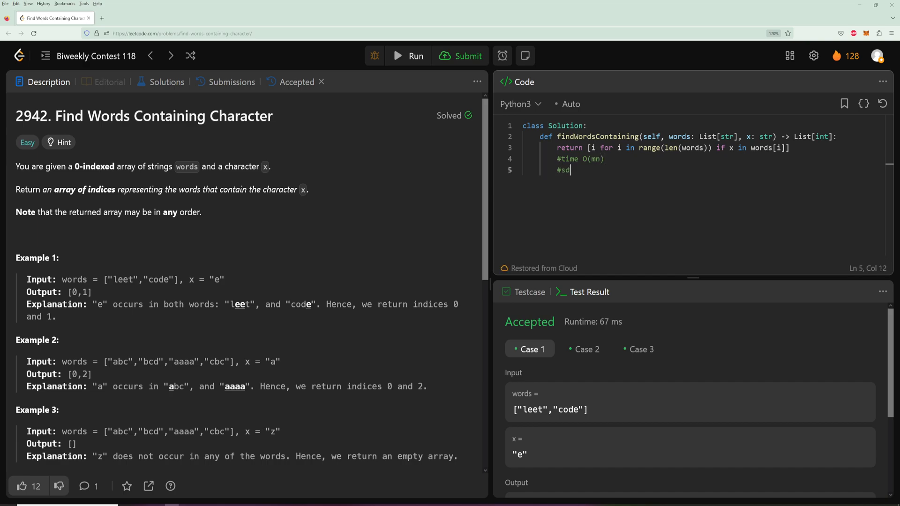
{"action": "type", "text": "pace O()"}
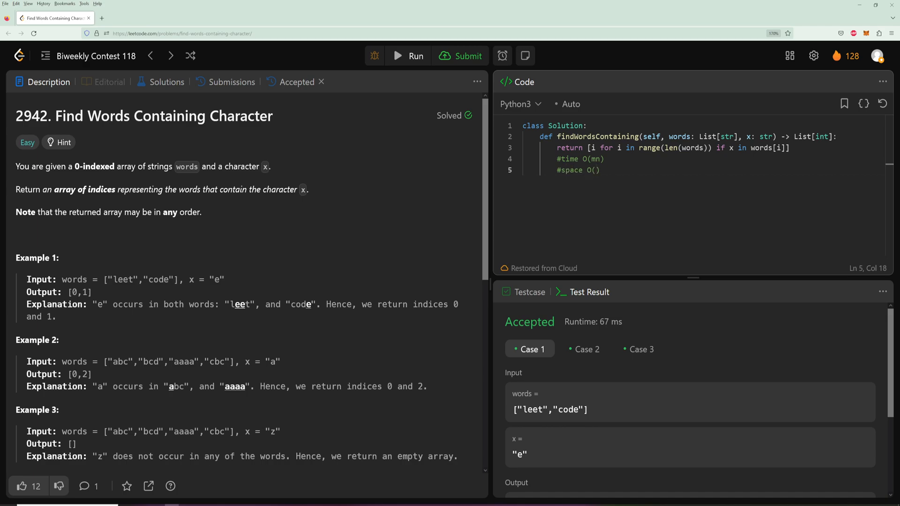
{"action": "type", "text": "1"}
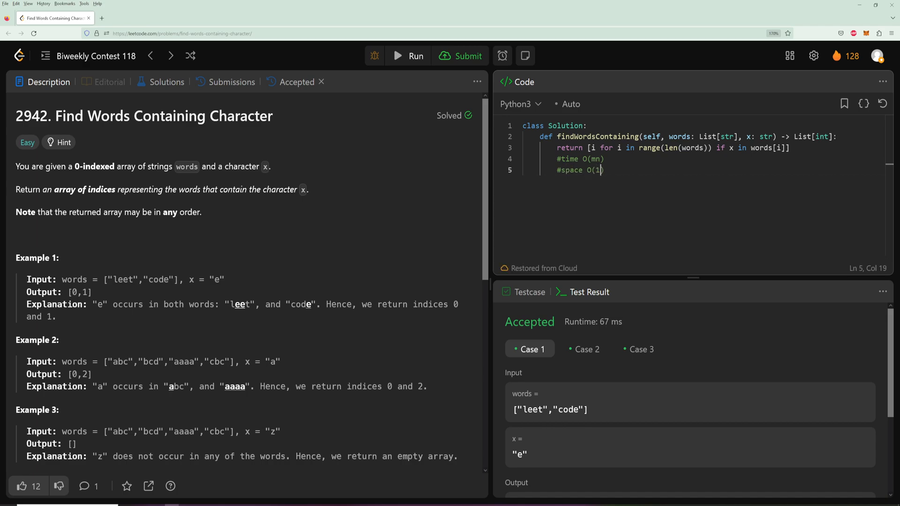
{"action": "mouse_move", "coordinate": [320, 318]}
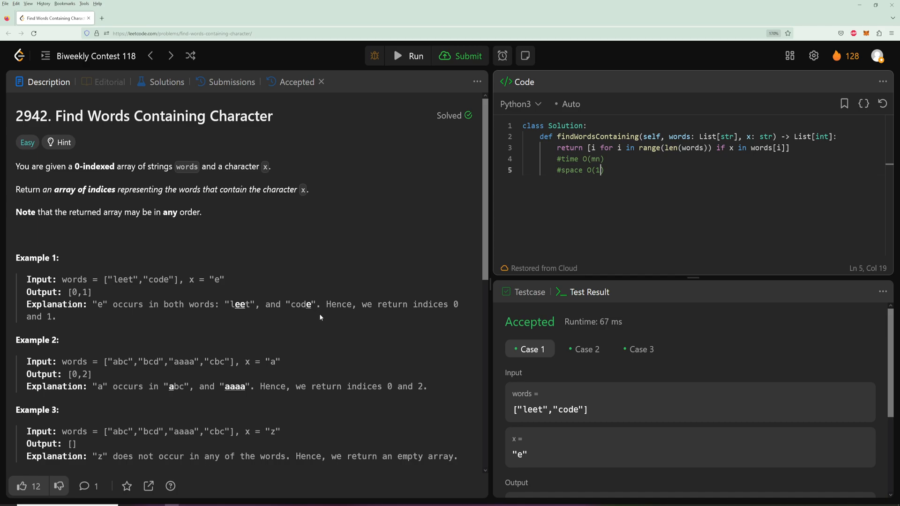